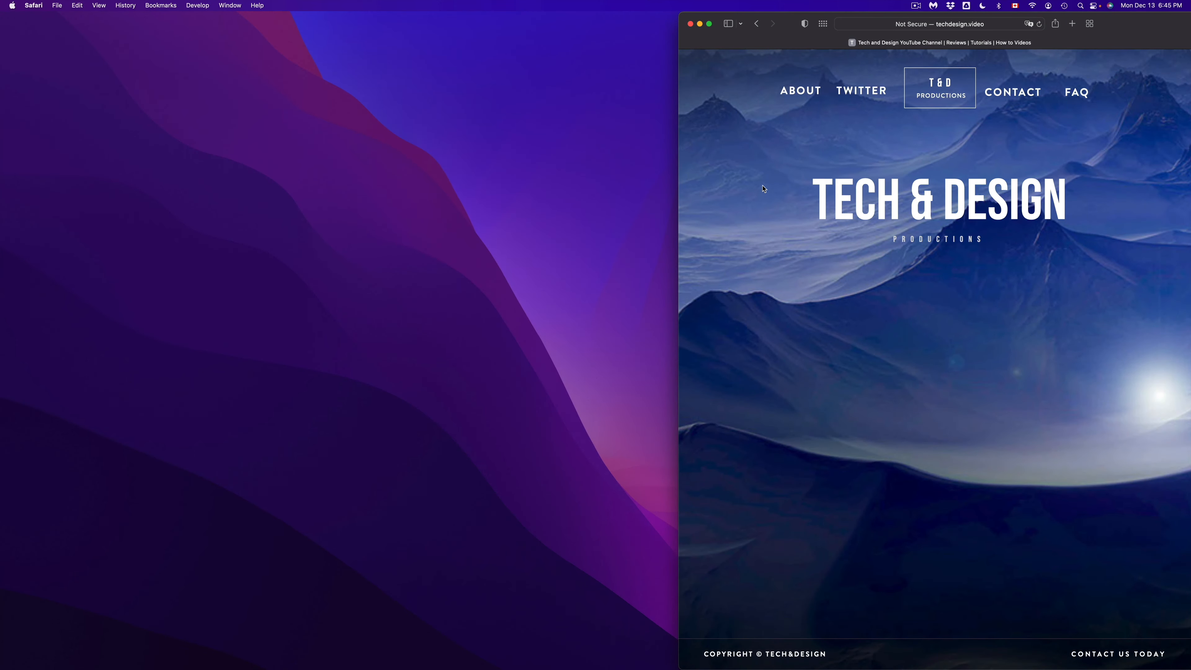
{"action": "mouse_move", "coordinate": [206, 5]}
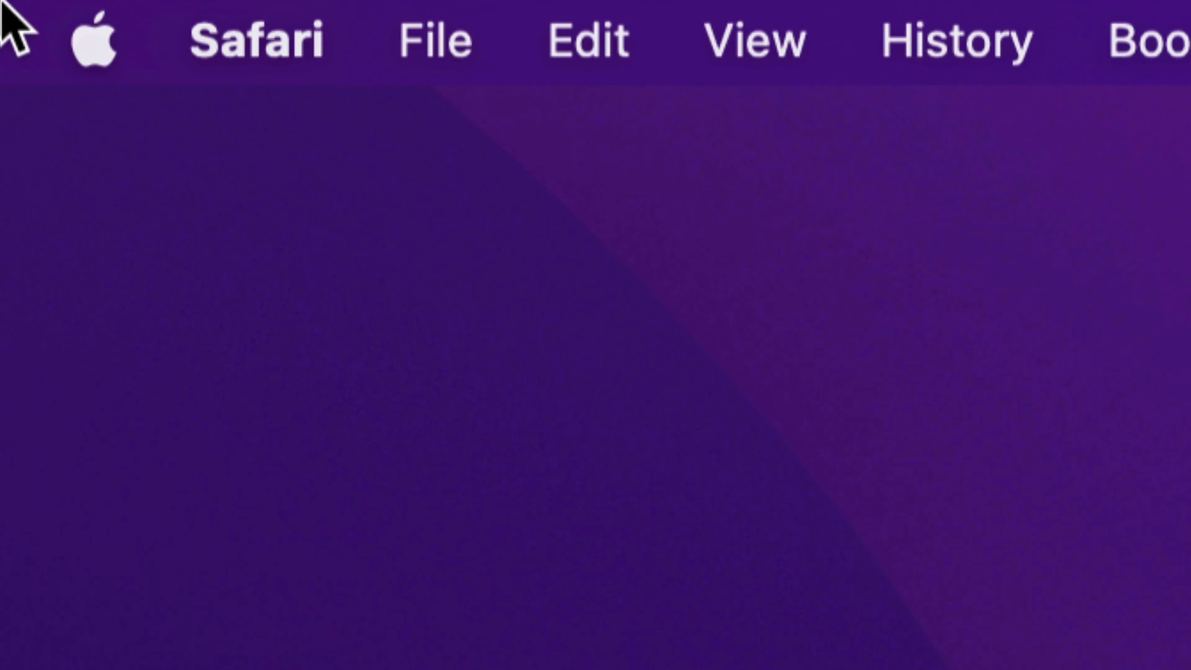
Step: Bring up the Apple menu from the menu bar while in Safari
{"action": "left_click", "coordinate": [94, 40]}
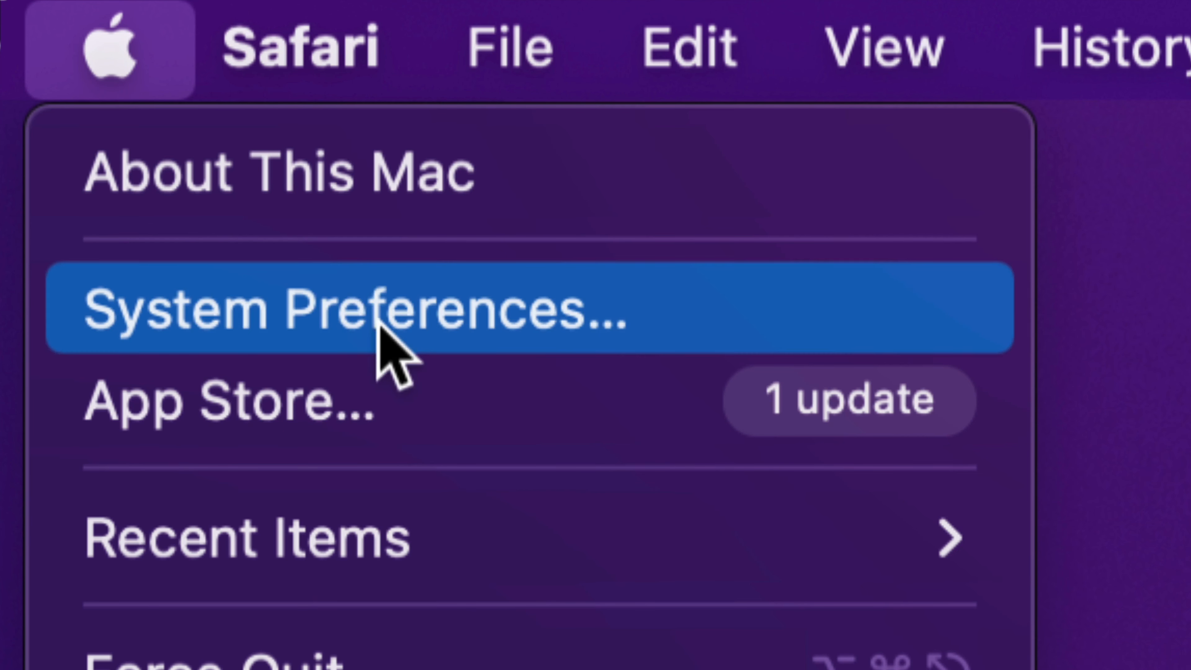
{"action": "mouse_move", "coordinate": [578, 464]}
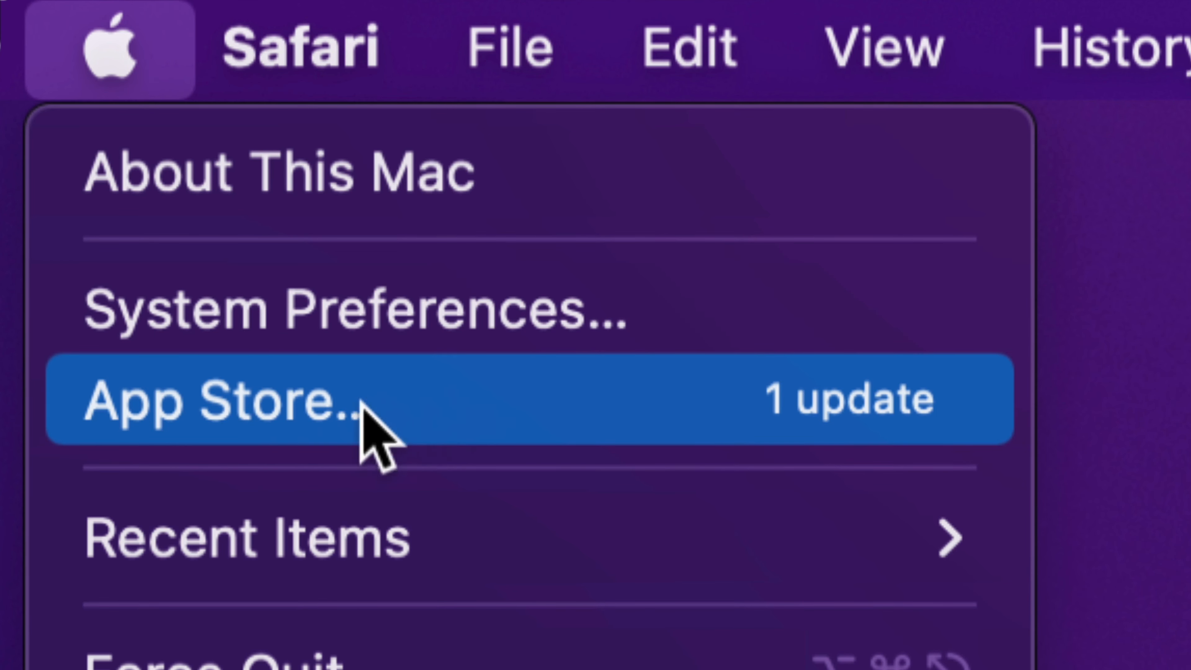
{"action": "mouse_move", "coordinate": [600, 426]}
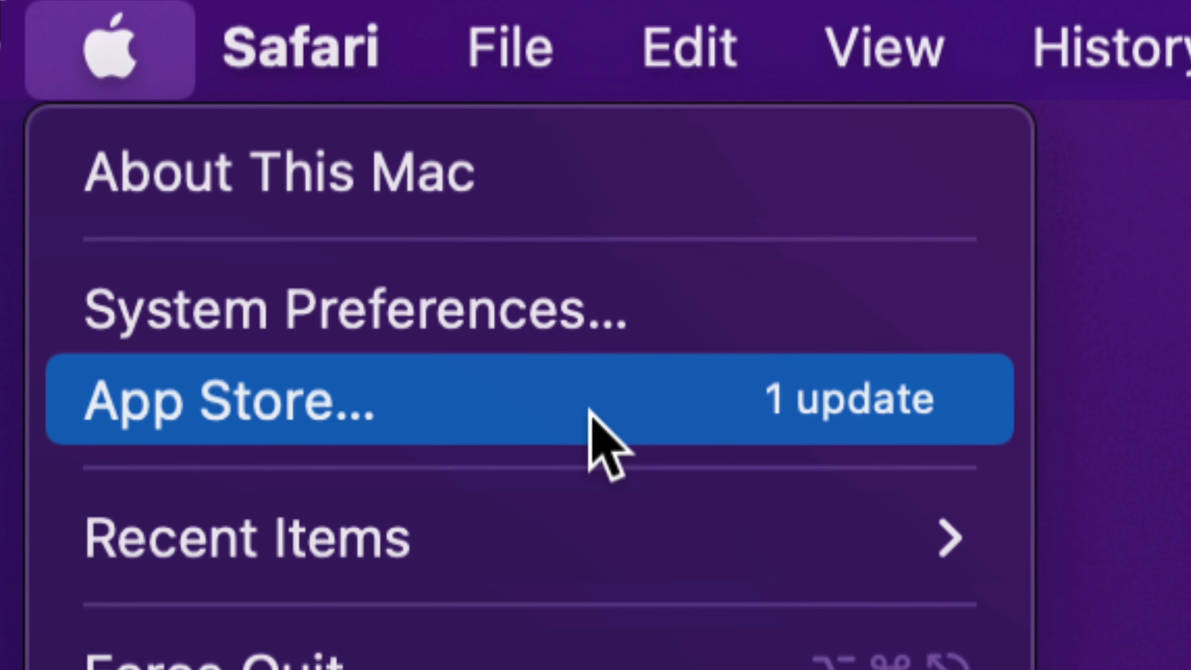
{"action": "mouse_move", "coordinate": [296, 452]}
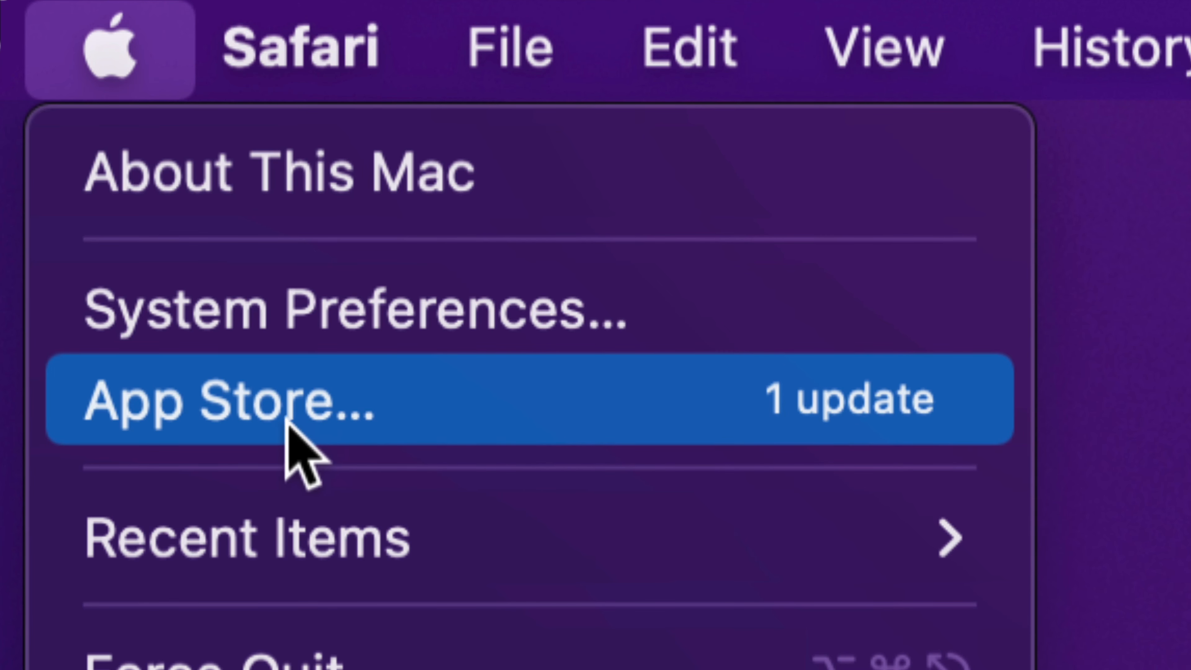
{"action": "mouse_move", "coordinate": [361, 403]}
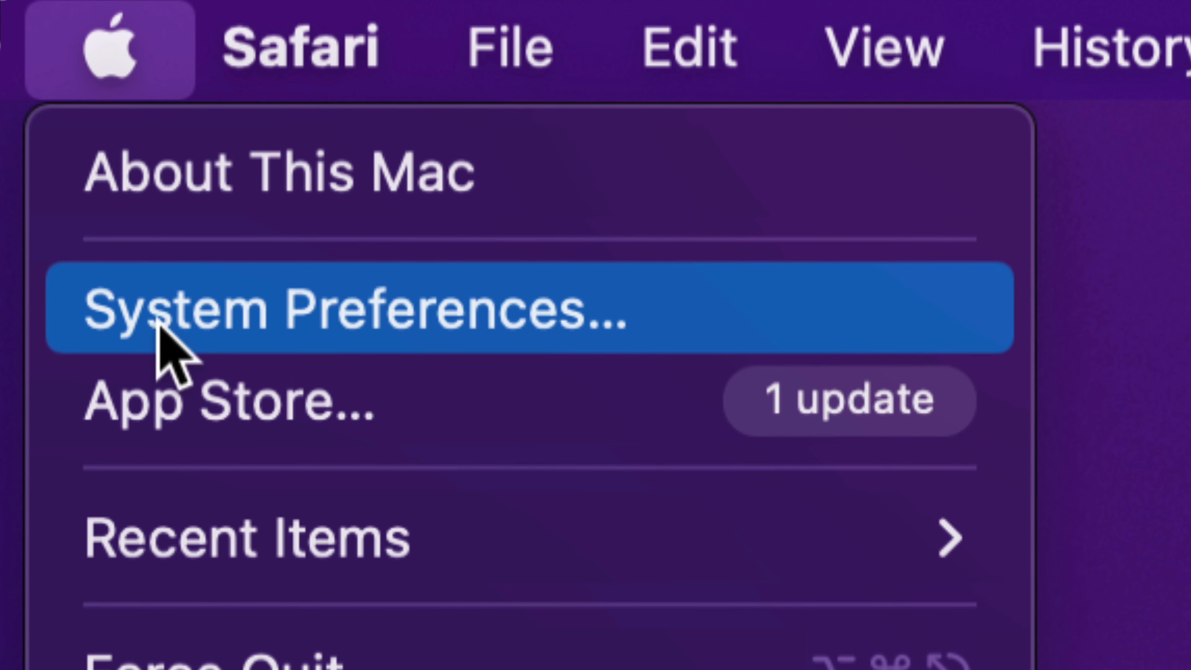
{"action": "mouse_move", "coordinate": [281, 327]}
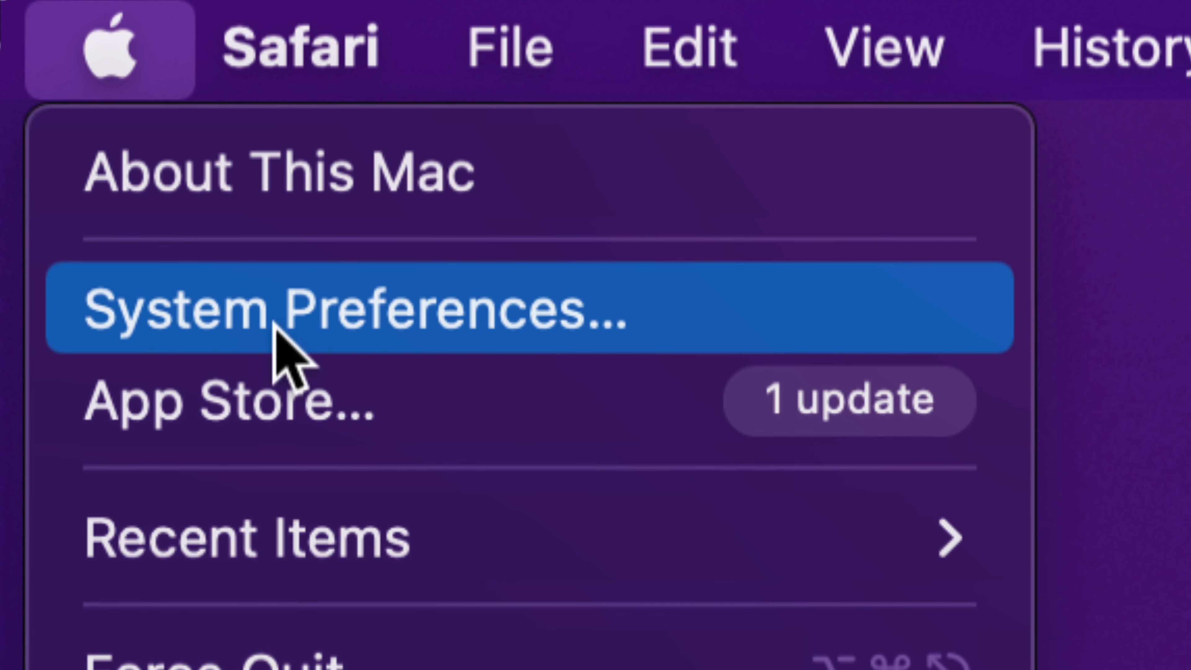
Step: Go from the Apple menu into System Preferences' Software Update pane showing Monterey 12.1
{"action": "left_click", "coordinate": [304, 308]}
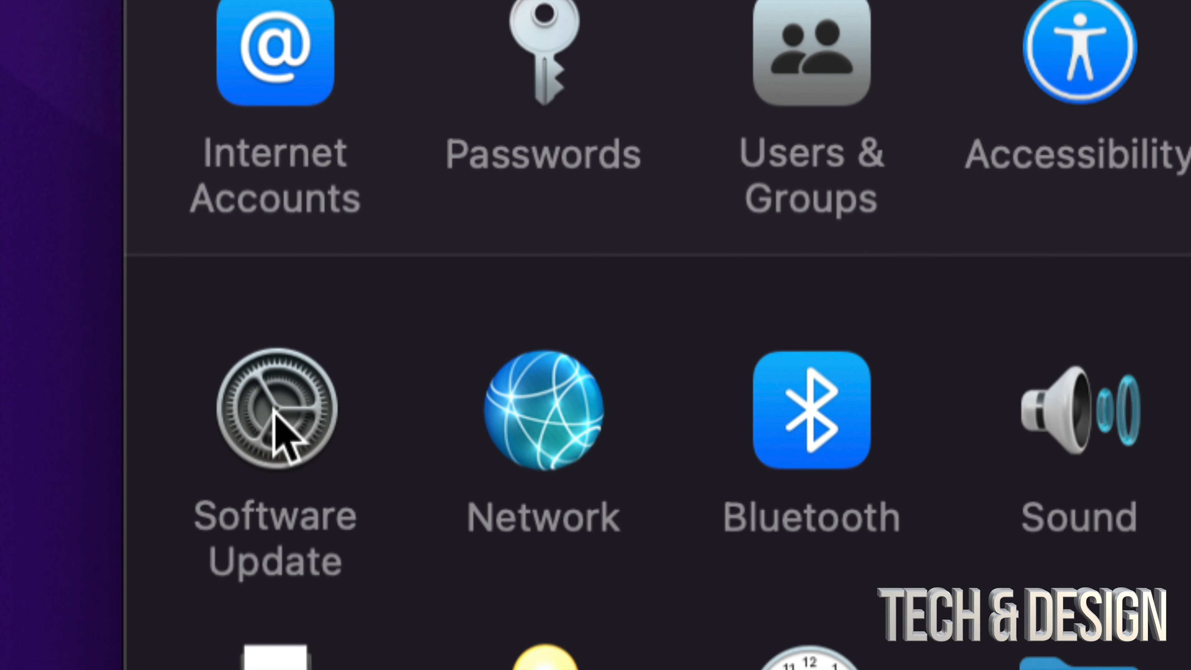
{"action": "left_click", "coordinate": [275, 410]}
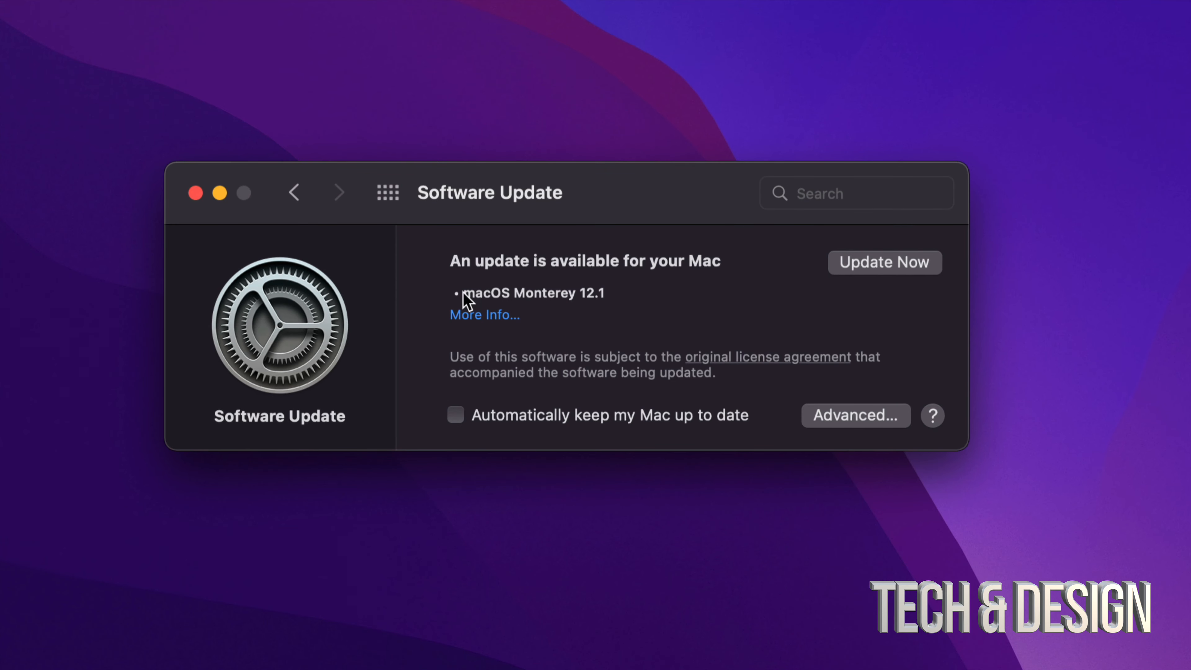
{"action": "mouse_move", "coordinate": [486, 321]}
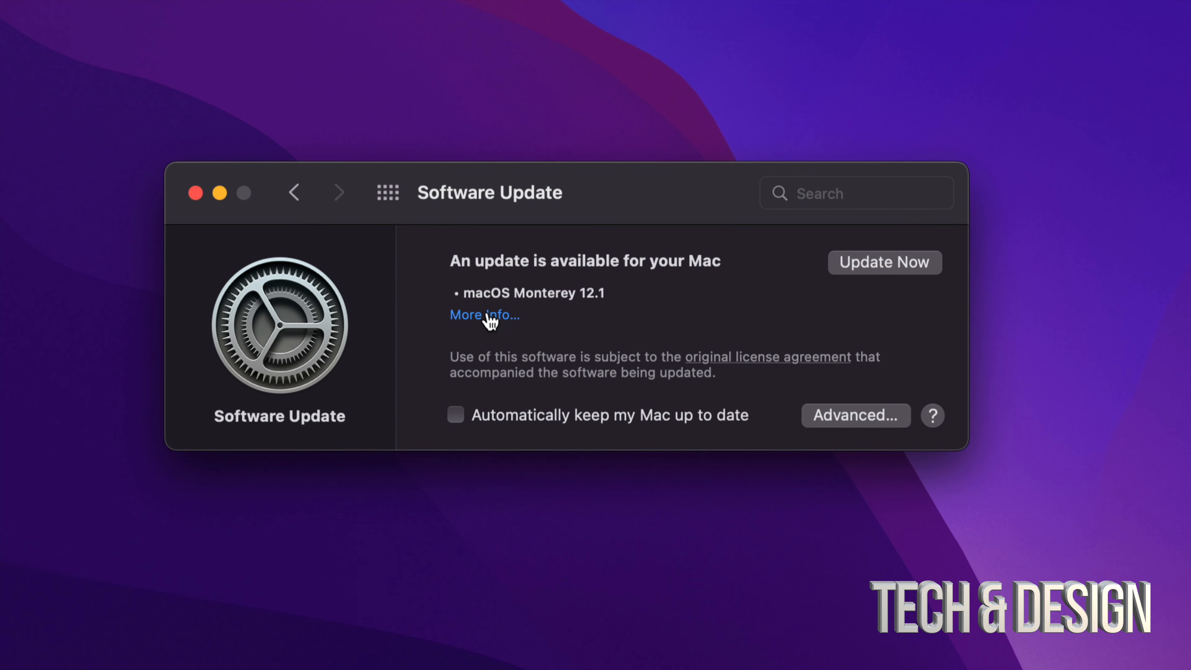
Step: Check More Info for macOS Monterey 12.1, then start the 2.36 GB download with Install Now
{"action": "left_click", "coordinate": [483, 314]}
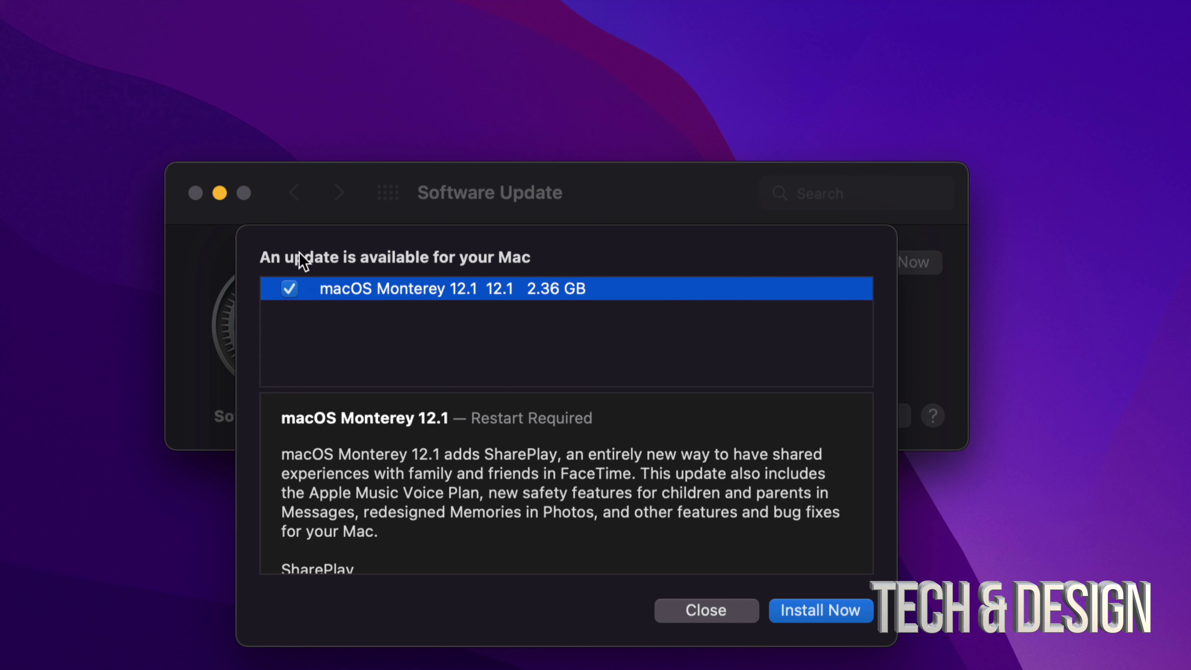
{"action": "mouse_move", "coordinate": [410, 389]}
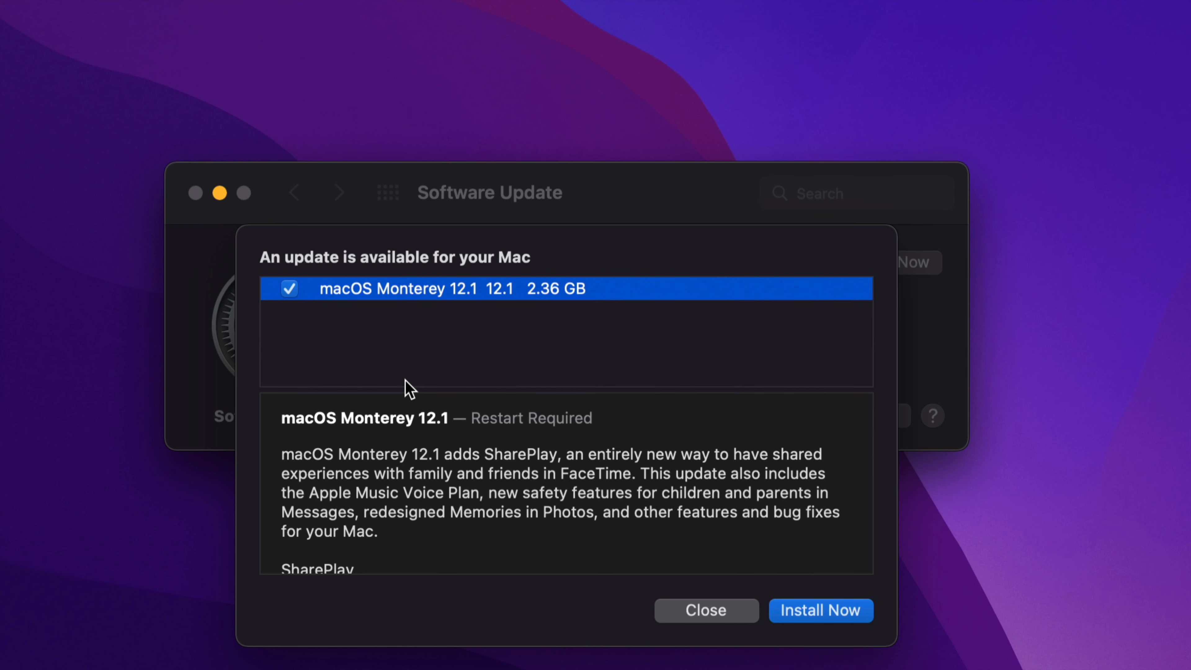
{"action": "mouse_move", "coordinate": [878, 599]}
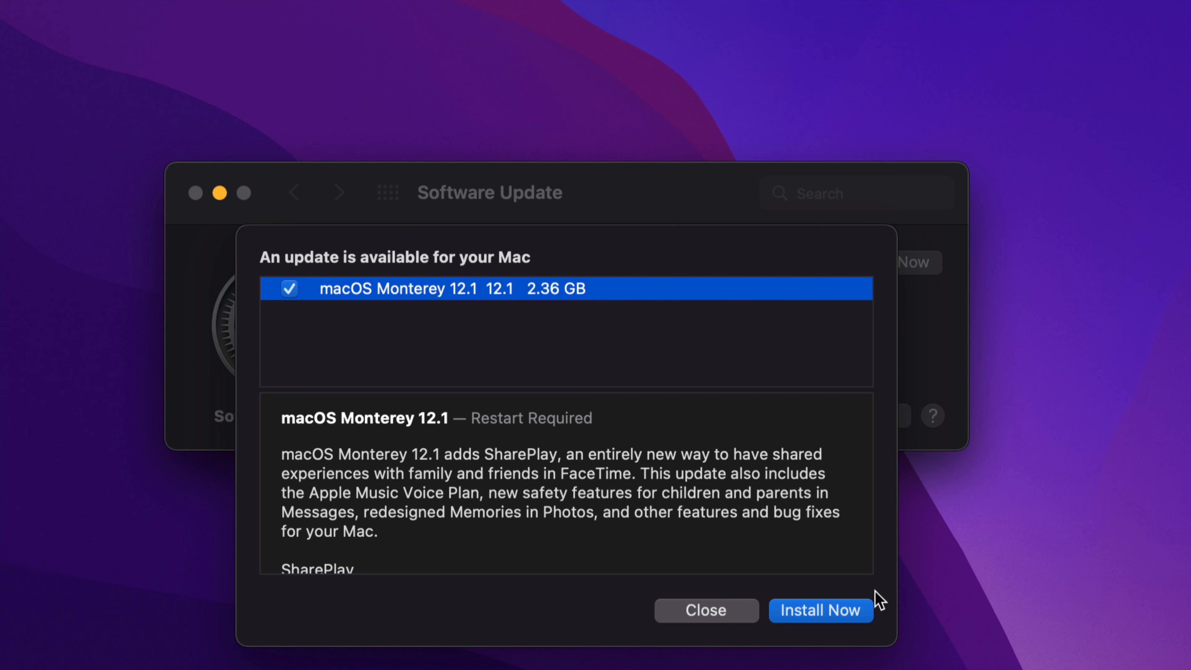
{"action": "left_click", "coordinate": [820, 609]}
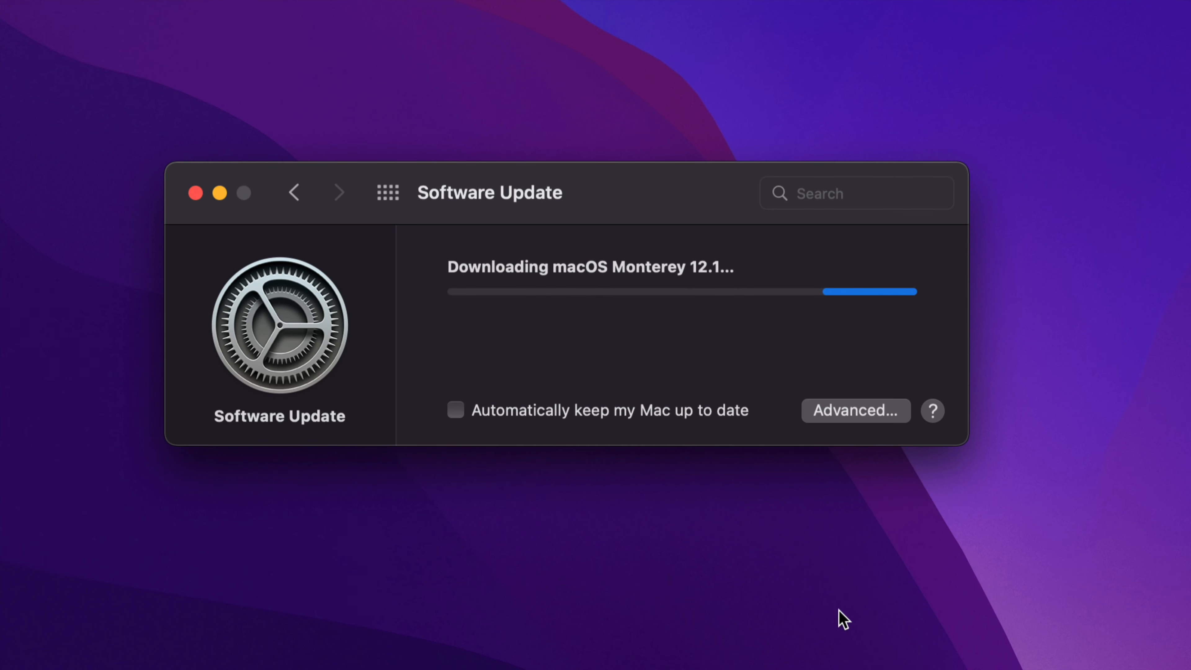